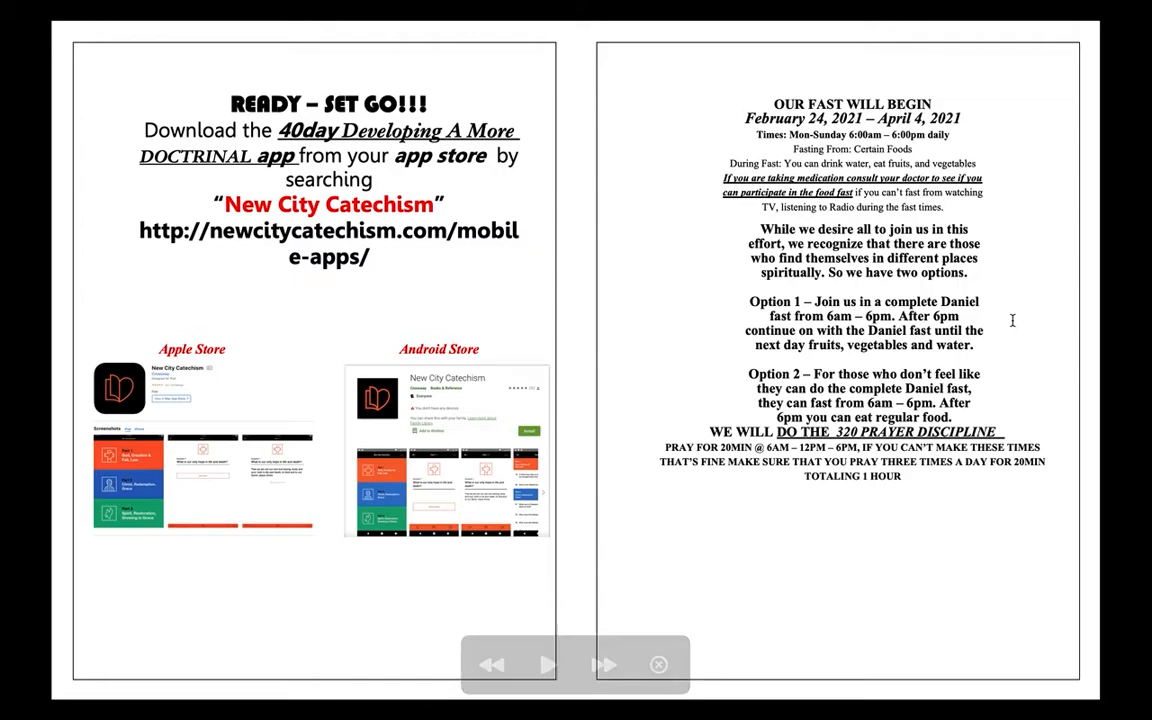
Advance the Preview slideshow through the fasting guidelines to the daily prayer-focus pages.
click(604, 664)
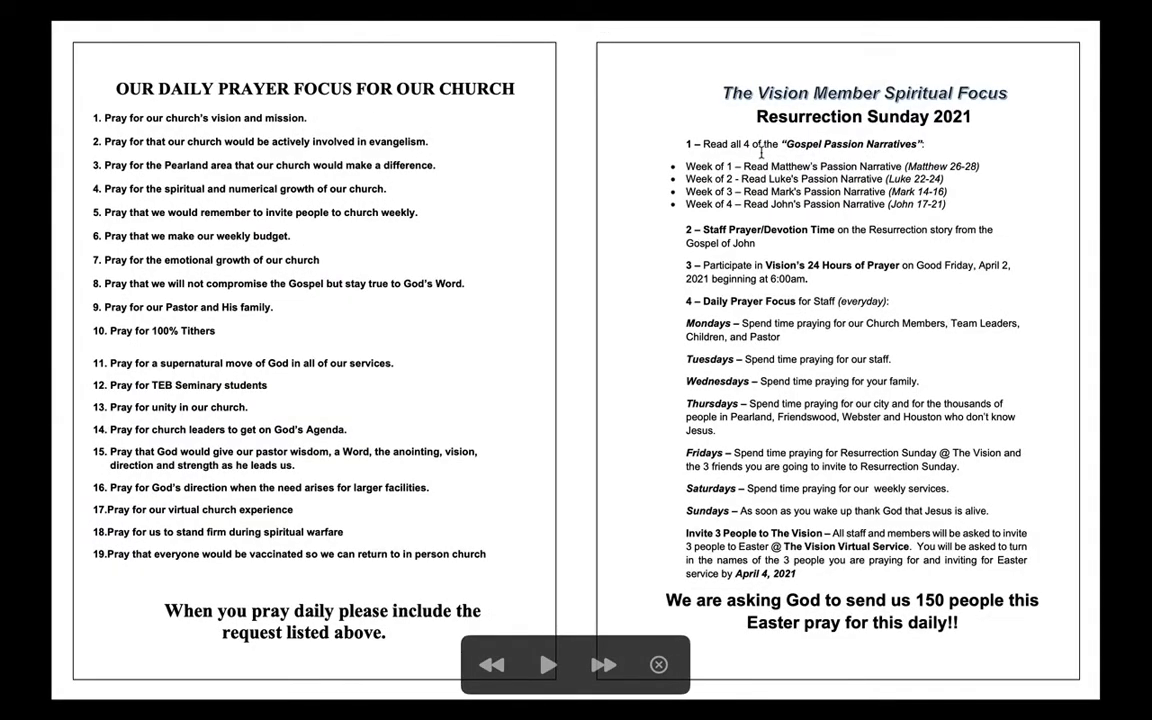
mouse_move(416, 298)
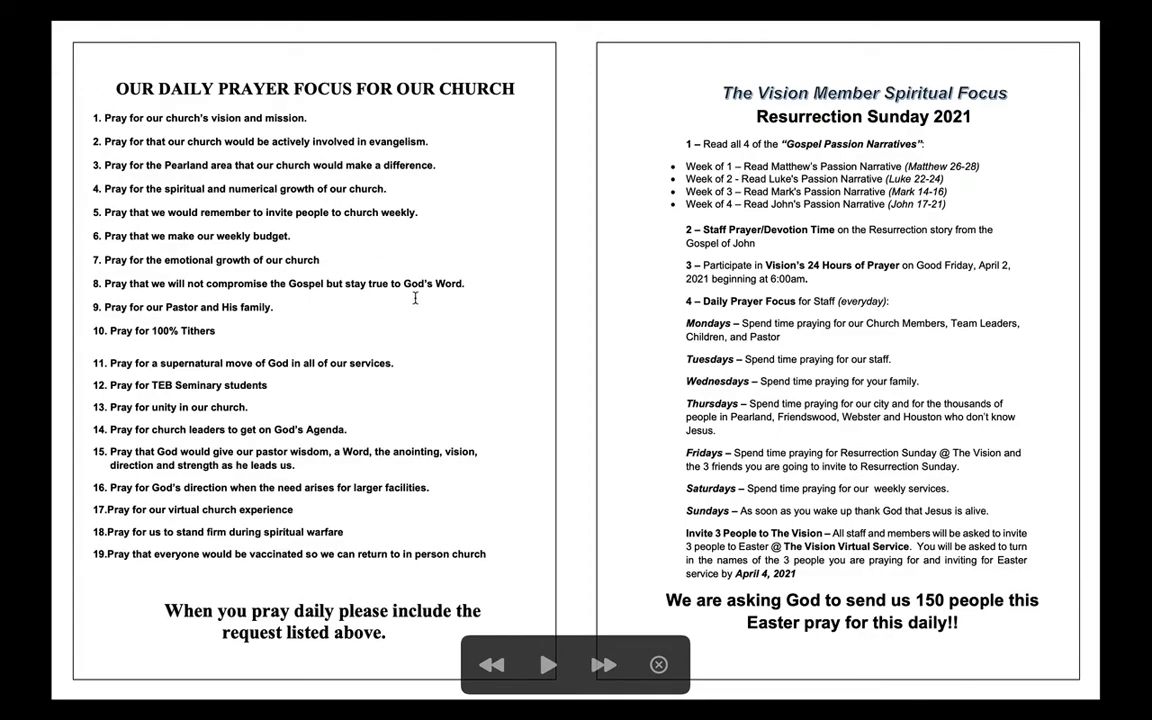
mouse_move(672, 500)
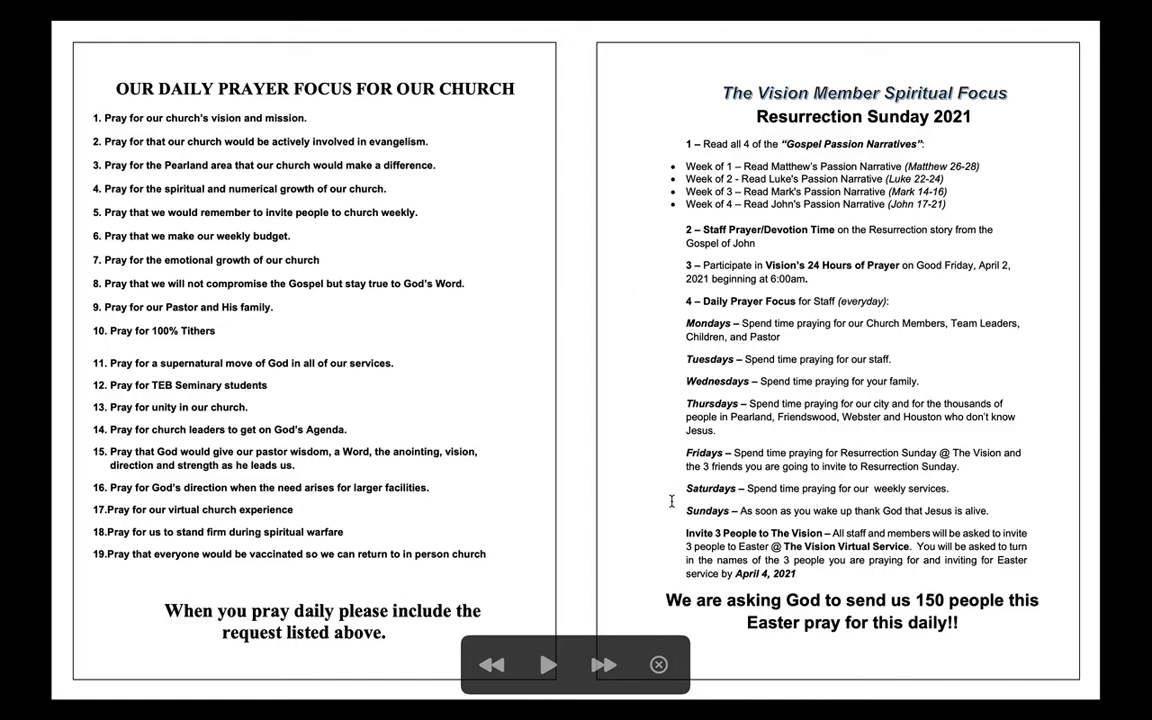
mouse_move(672, 396)
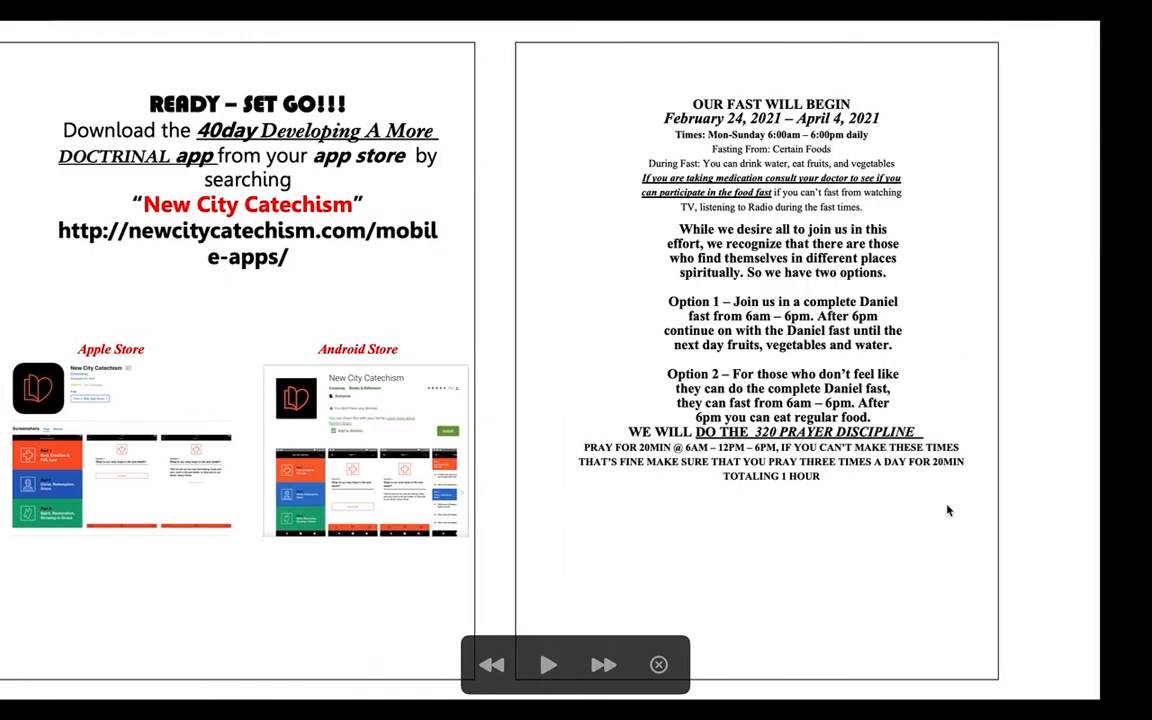
click(604, 664)
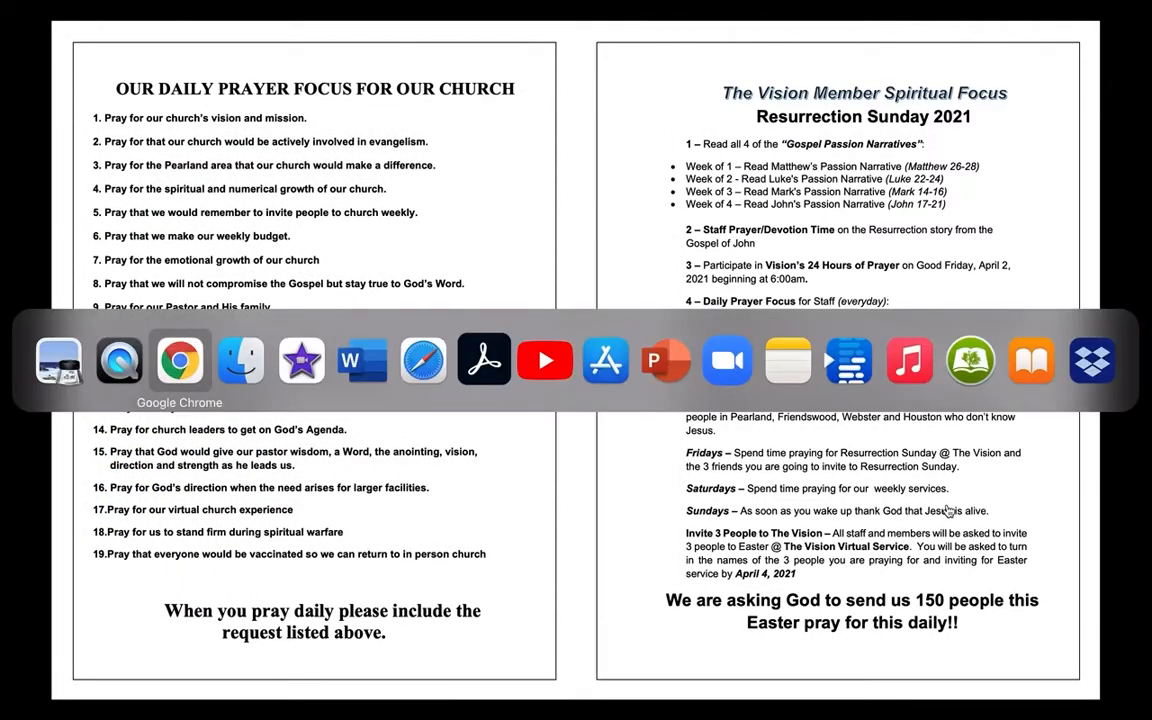
Bring Chrome forward showing Question 1, What is our only hope in life and death?
click(180, 360)
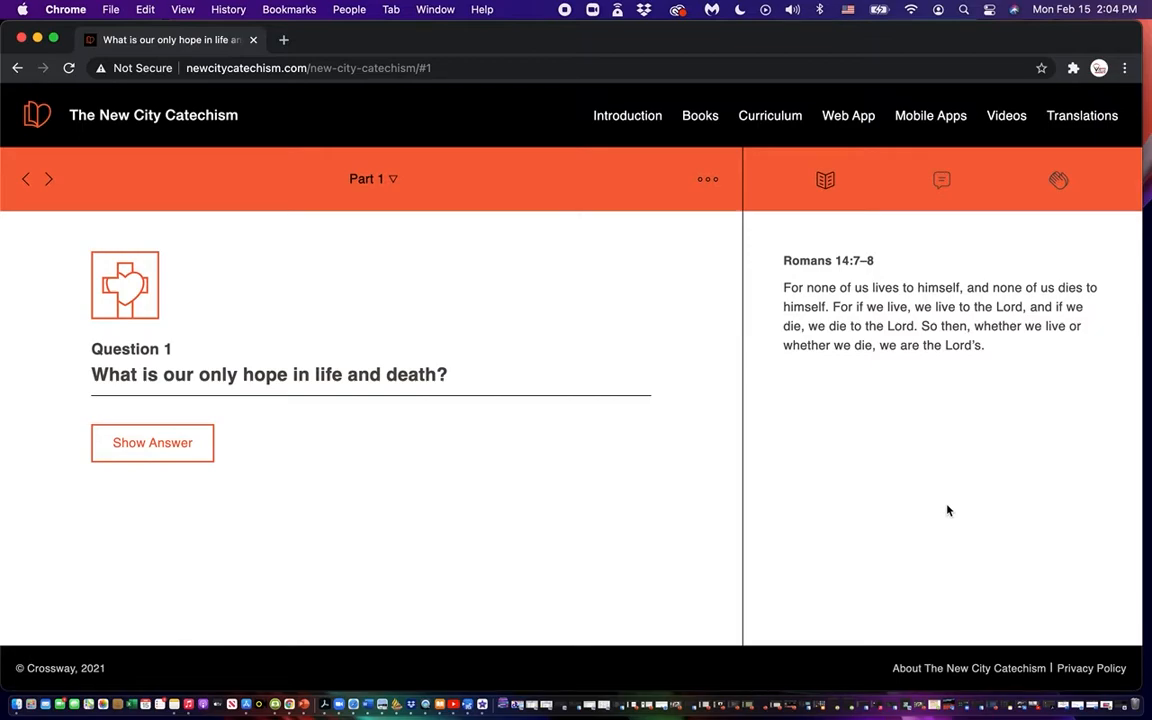
mouse_move(178, 538)
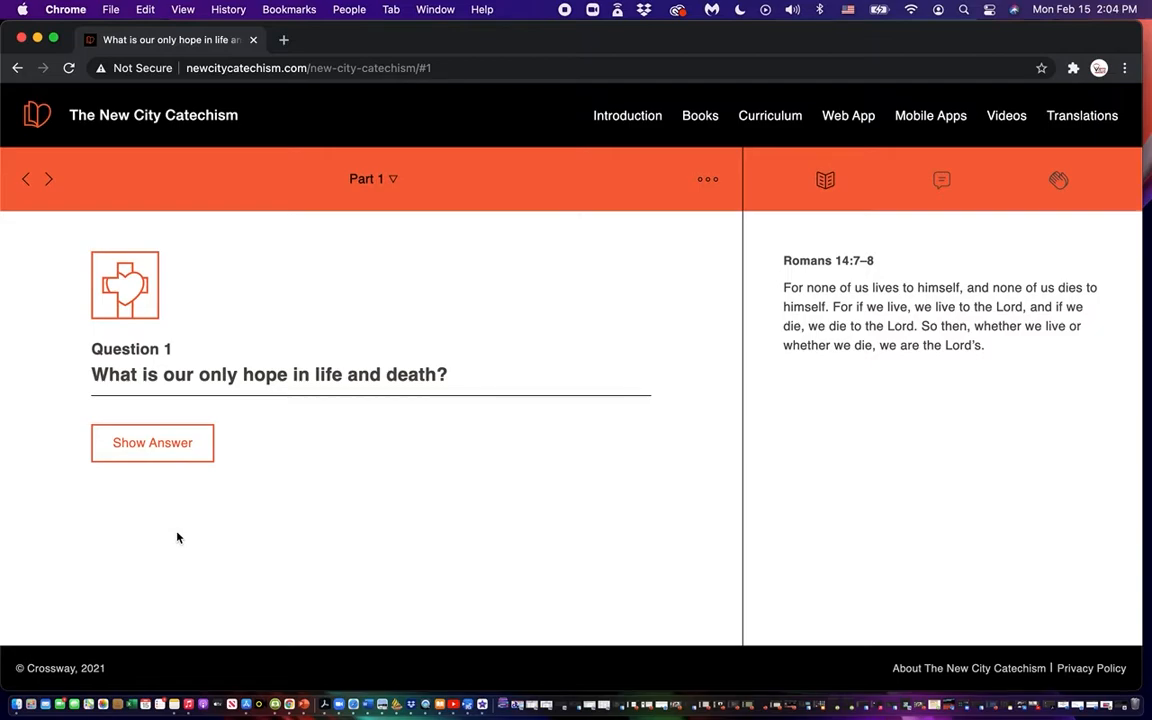
mouse_move(120, 544)
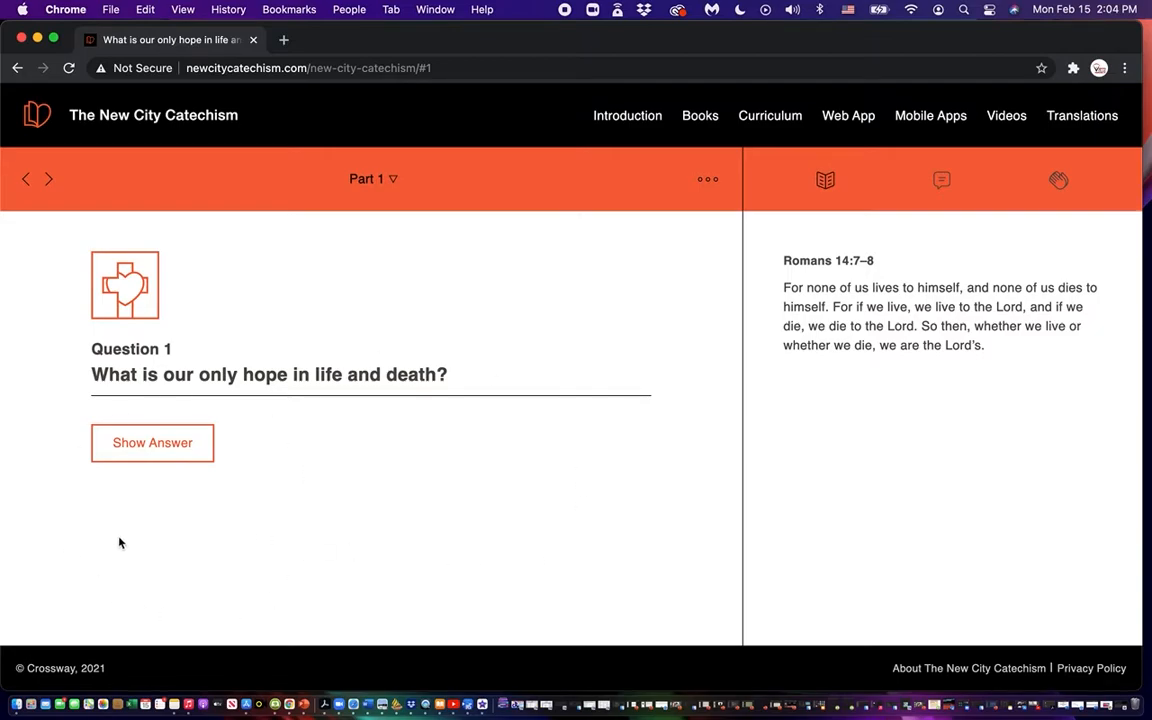
mouse_move(298, 320)
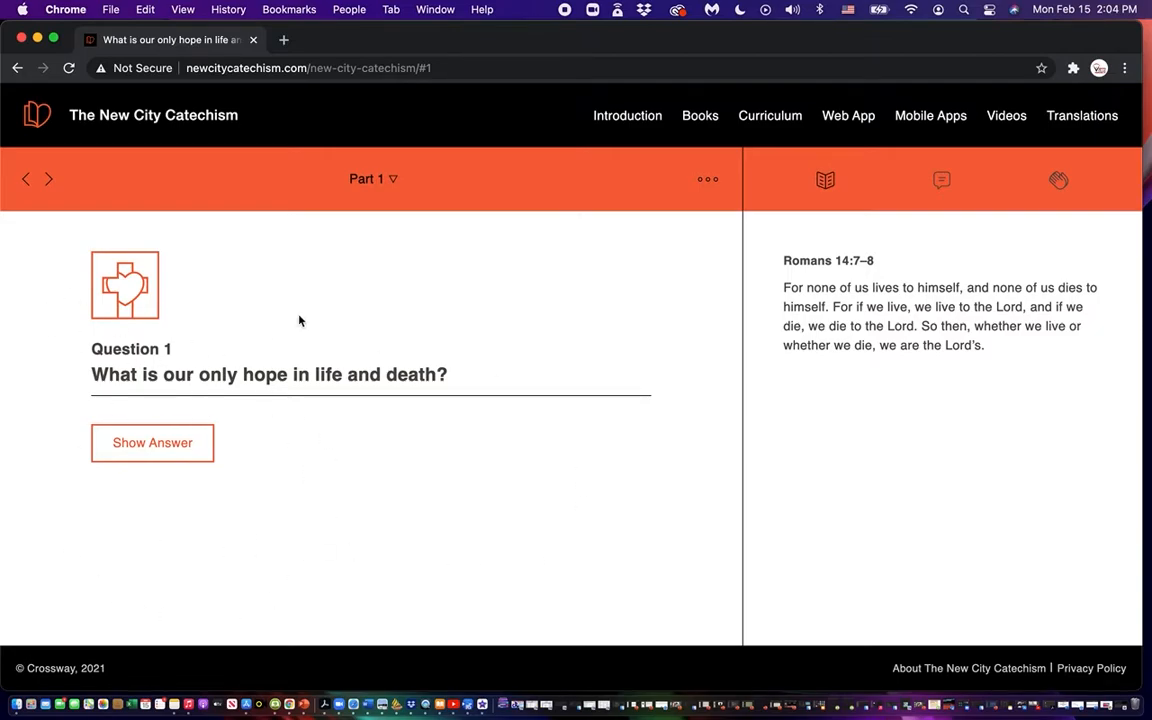
click(372, 180)
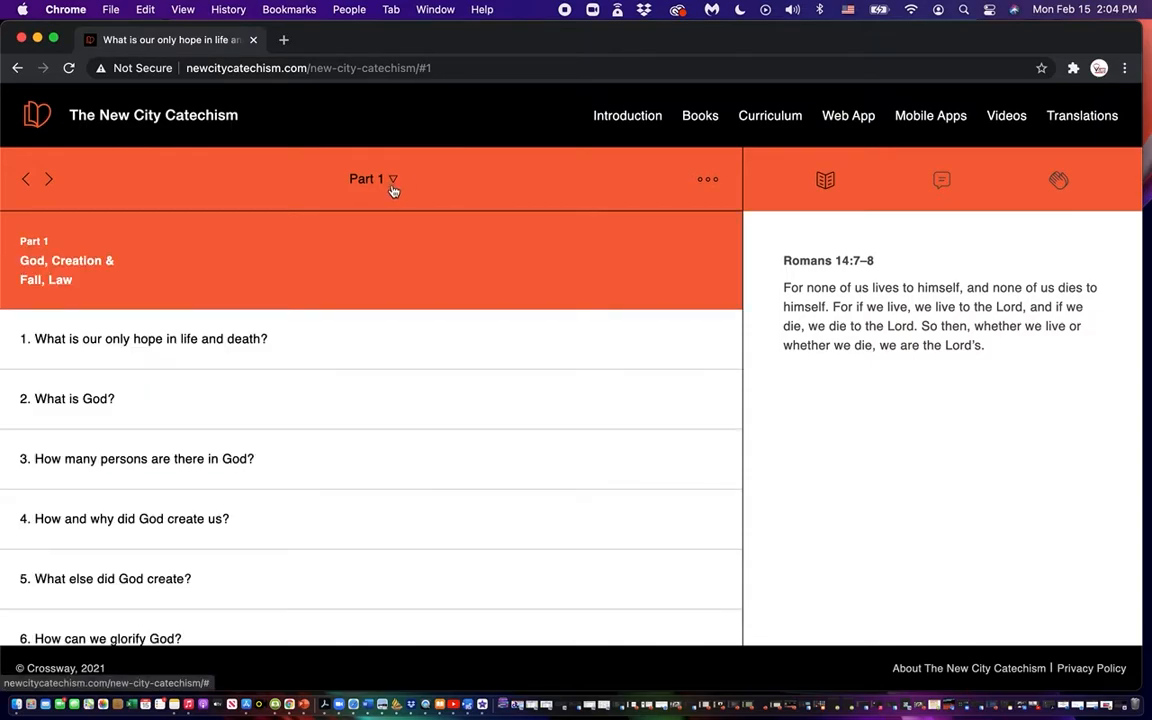
scroll(down, 3)
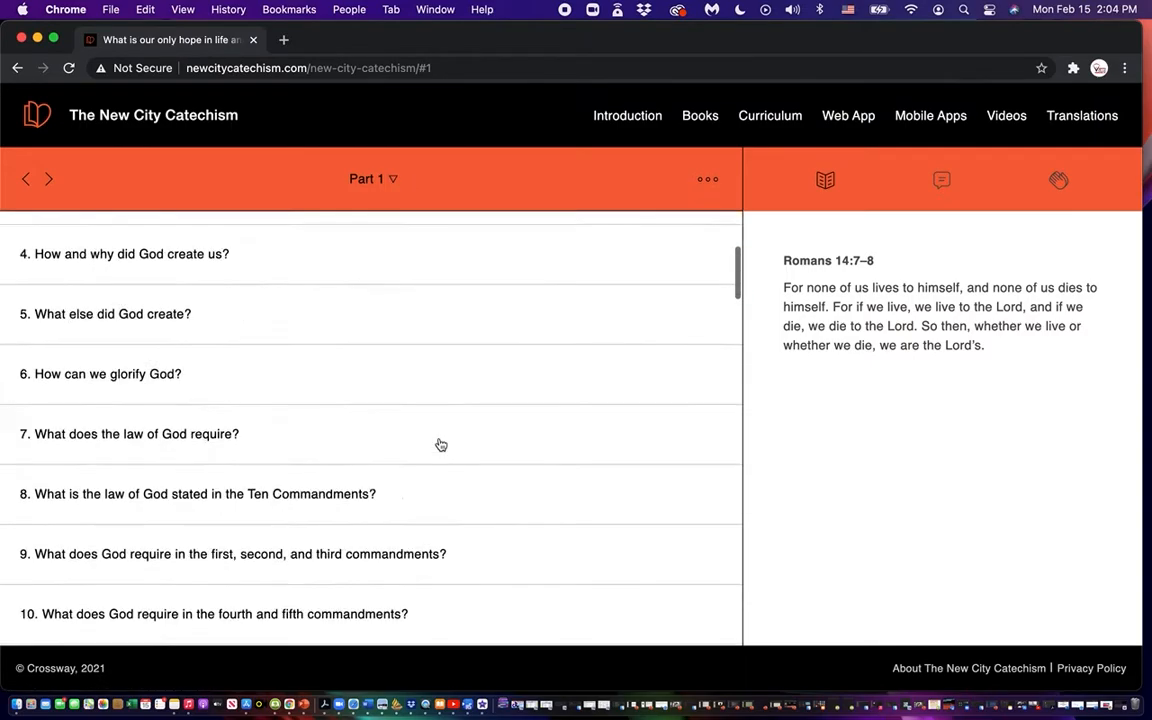
scroll(down, 3)
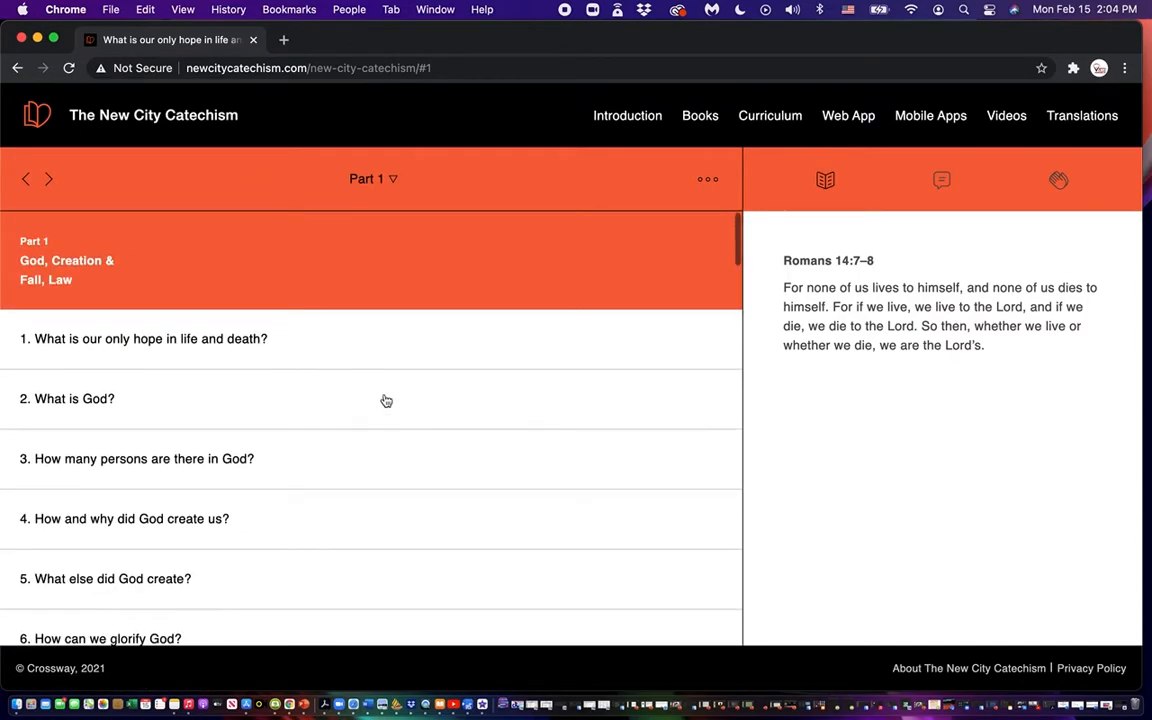
mouse_move(158, 348)
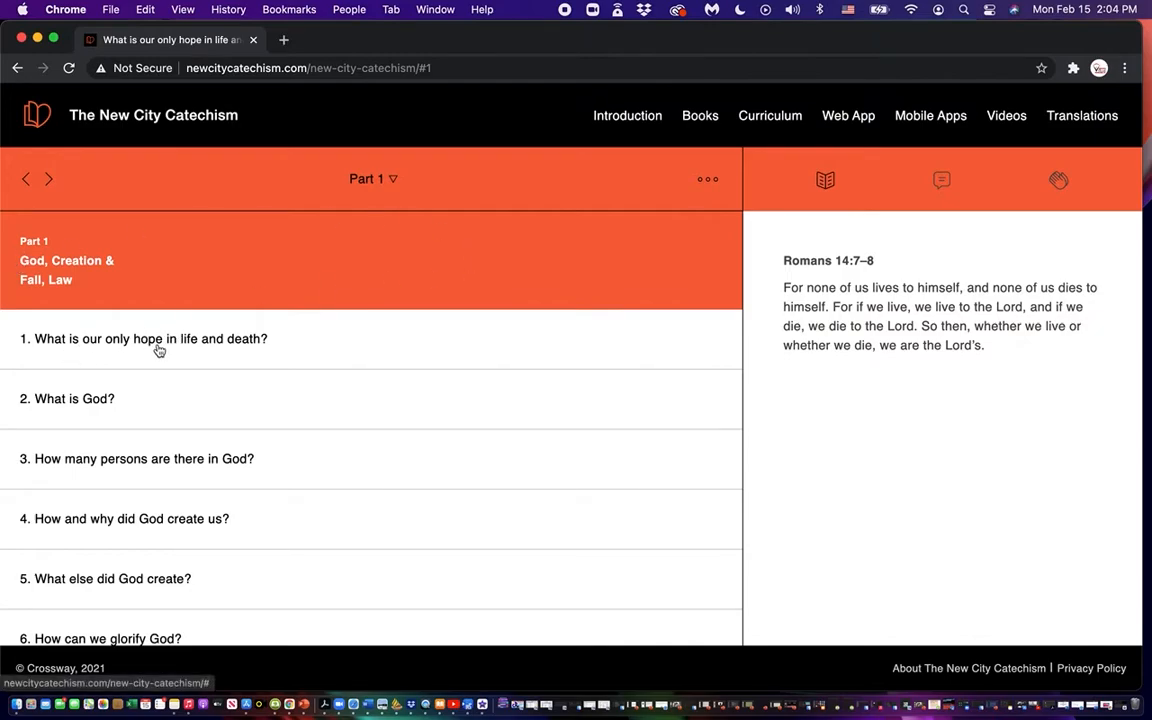
click(150, 338)
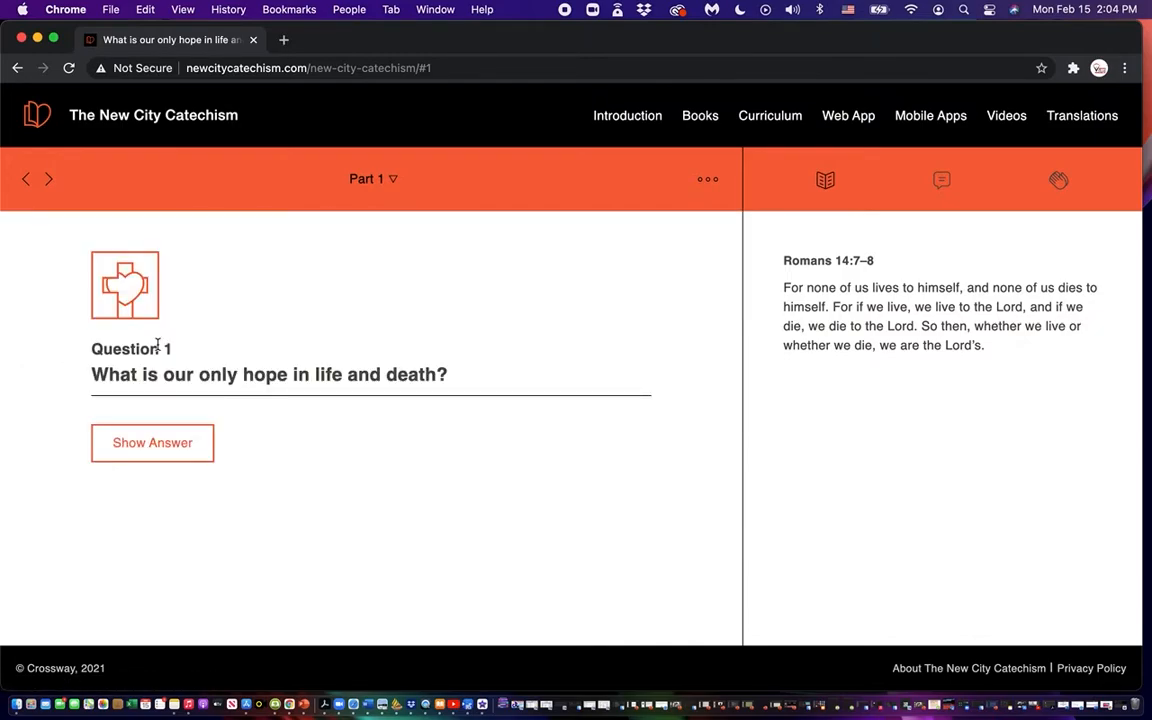
mouse_move(326, 374)
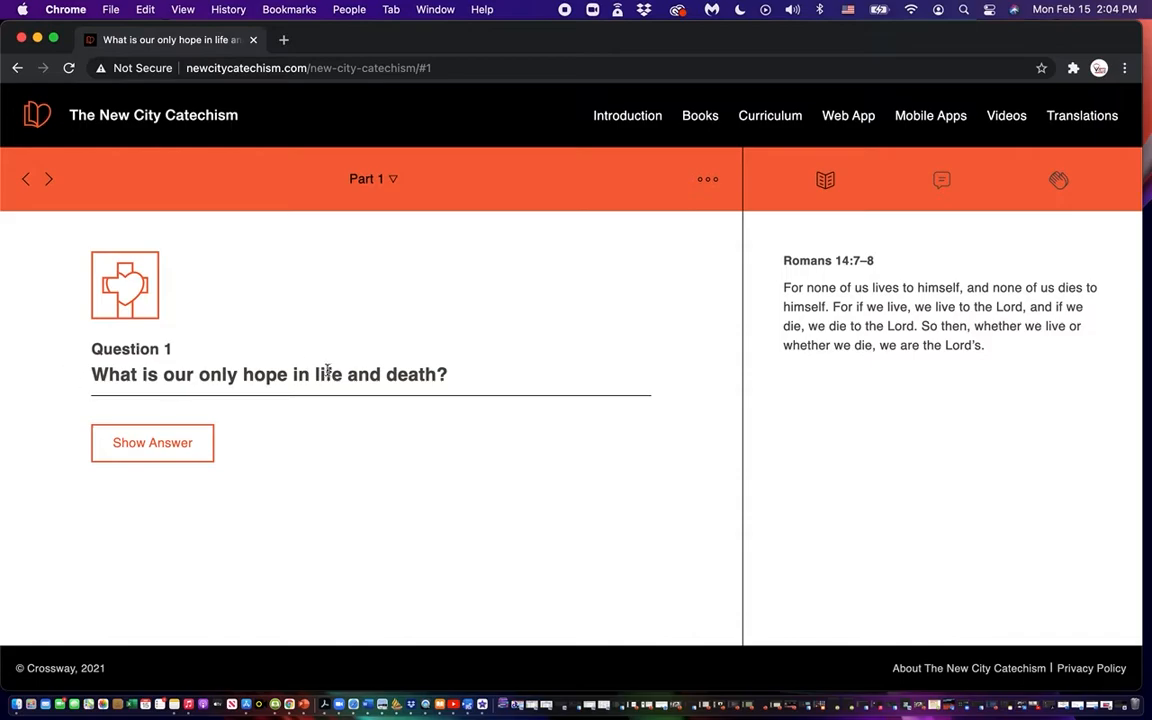
mouse_move(208, 442)
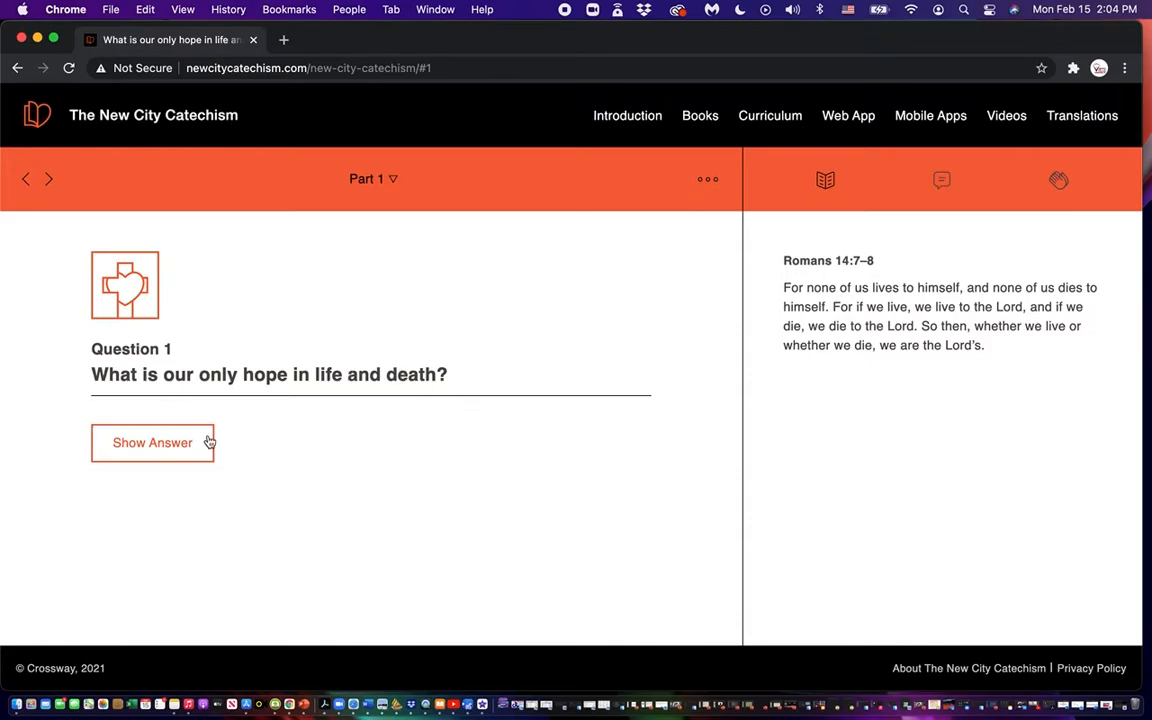
Reveal Question 1's answer, read its commentary, then show its closing prayer in the side panel.
click(152, 442)
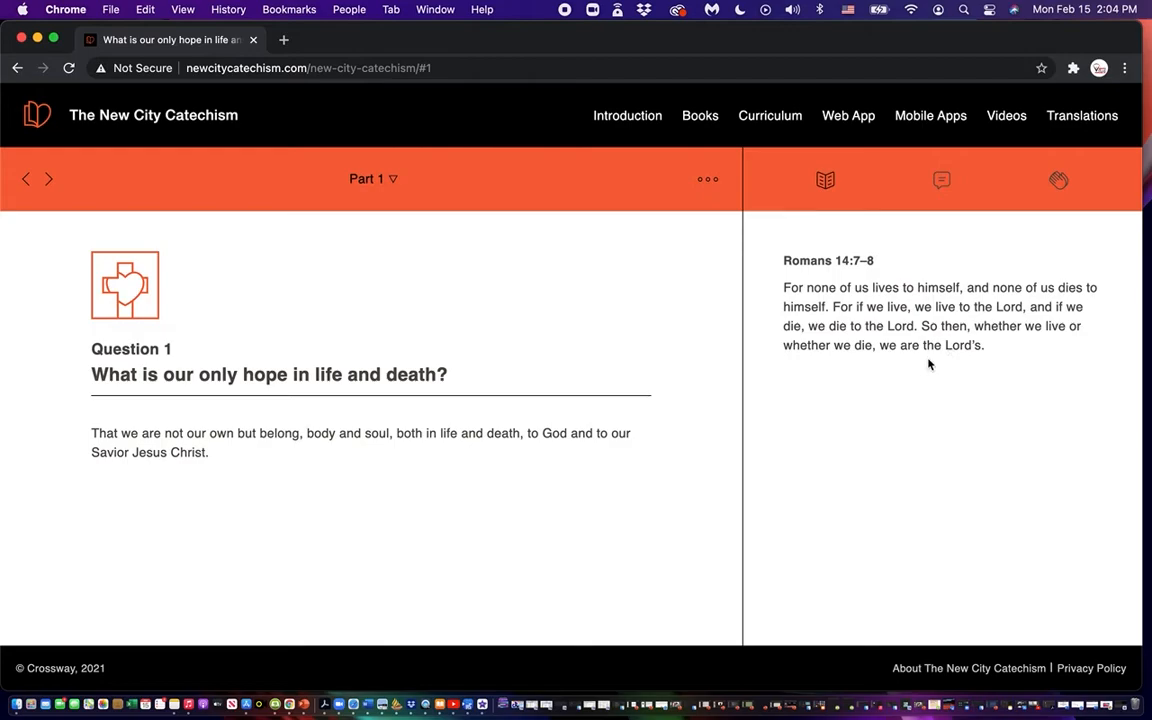
click(940, 180)
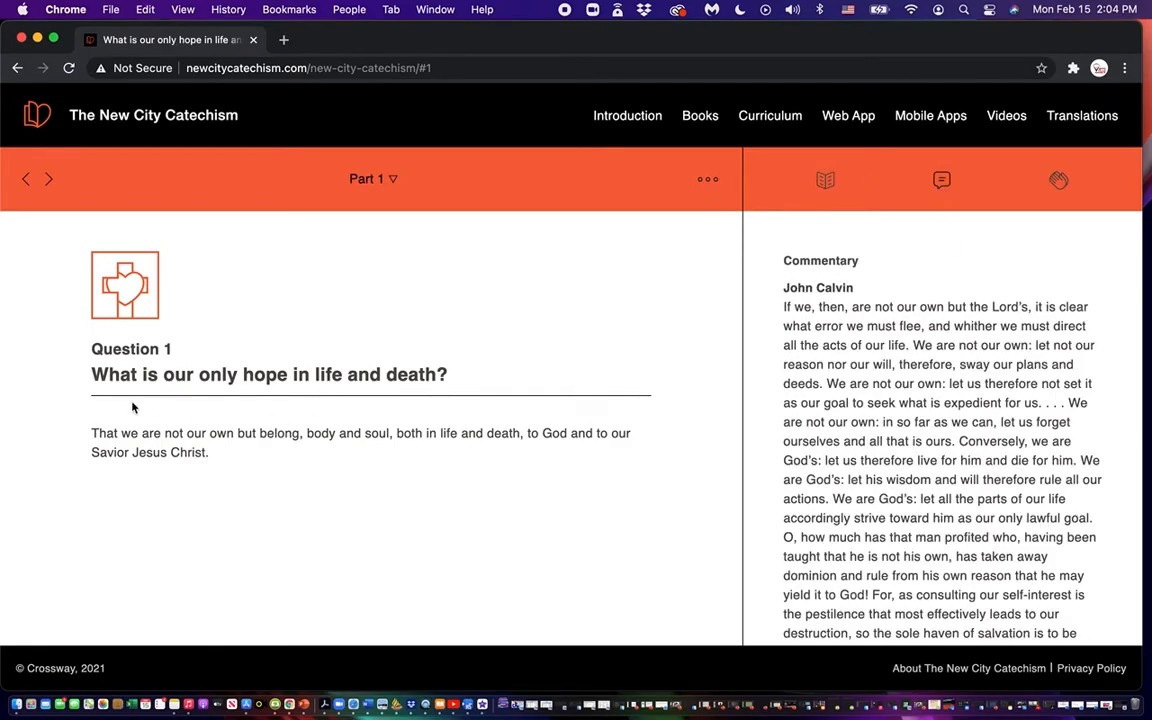
mouse_move(190, 482)
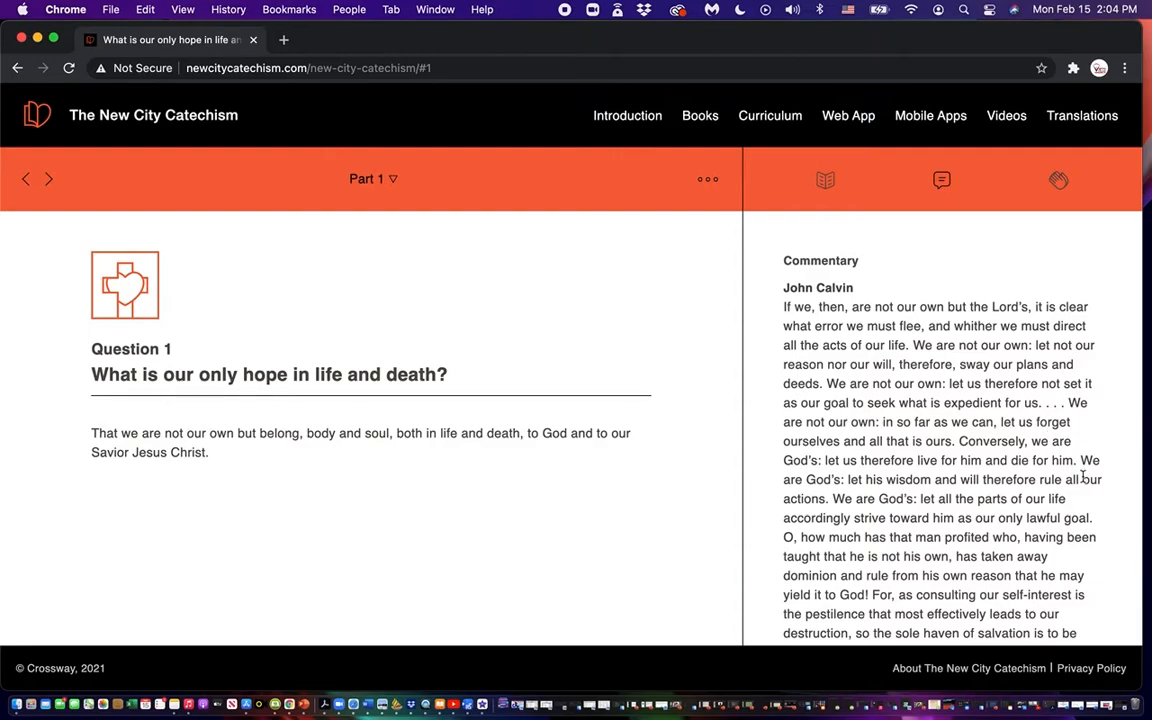
scroll(down, 3)
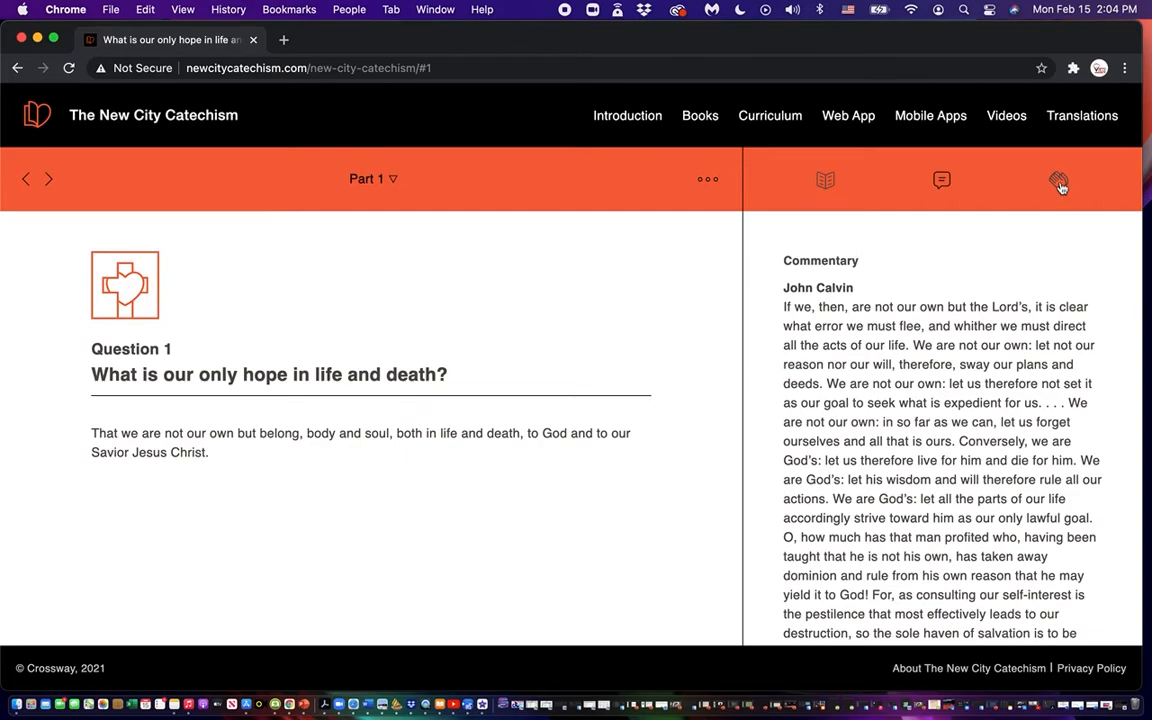
click(1058, 180)
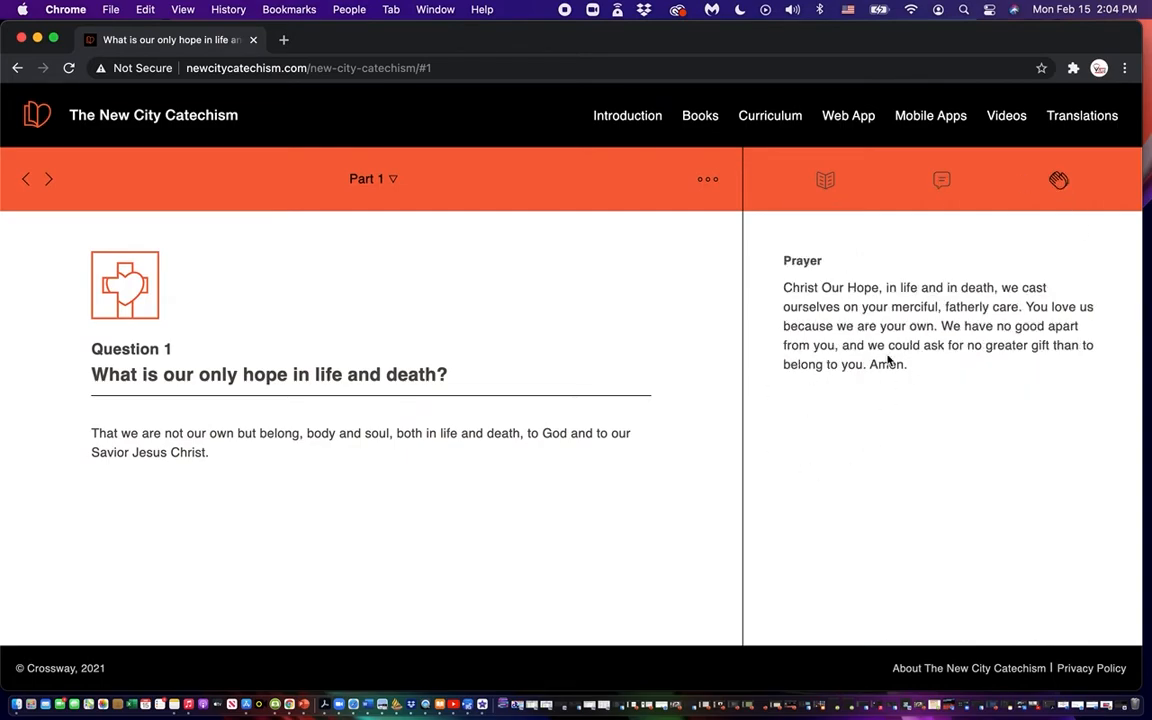
Enable Children's Mode from the display options and move on to Question 2, What is God?
click(708, 180)
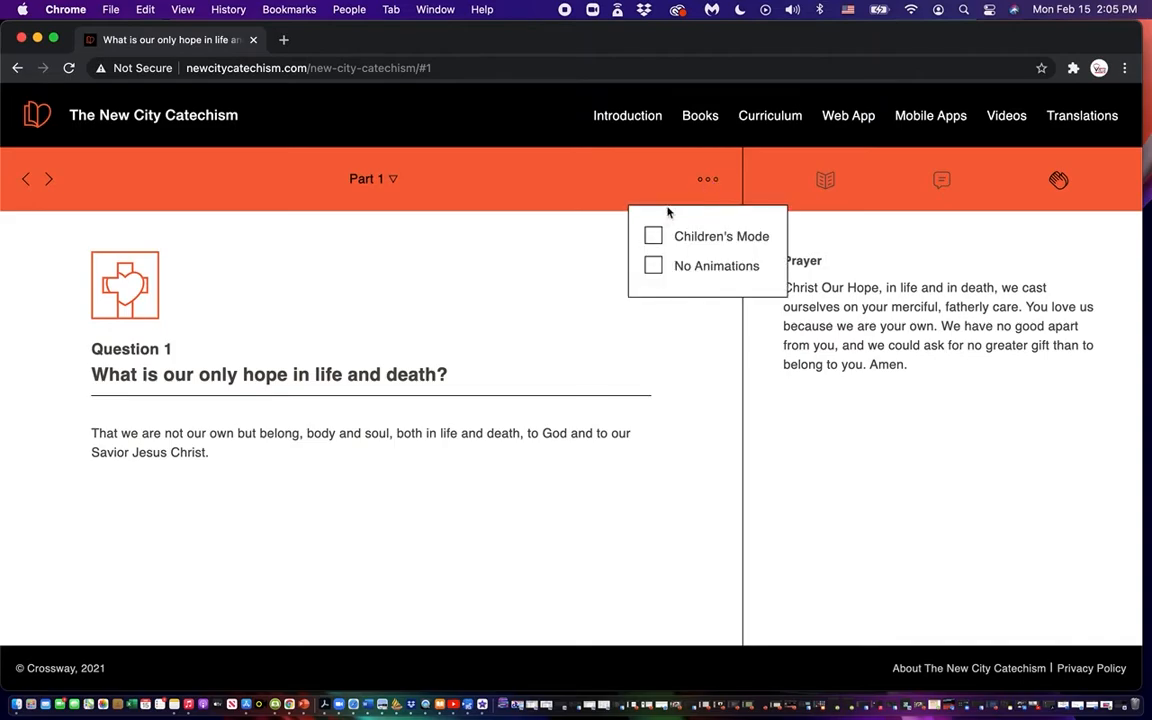
click(652, 236)
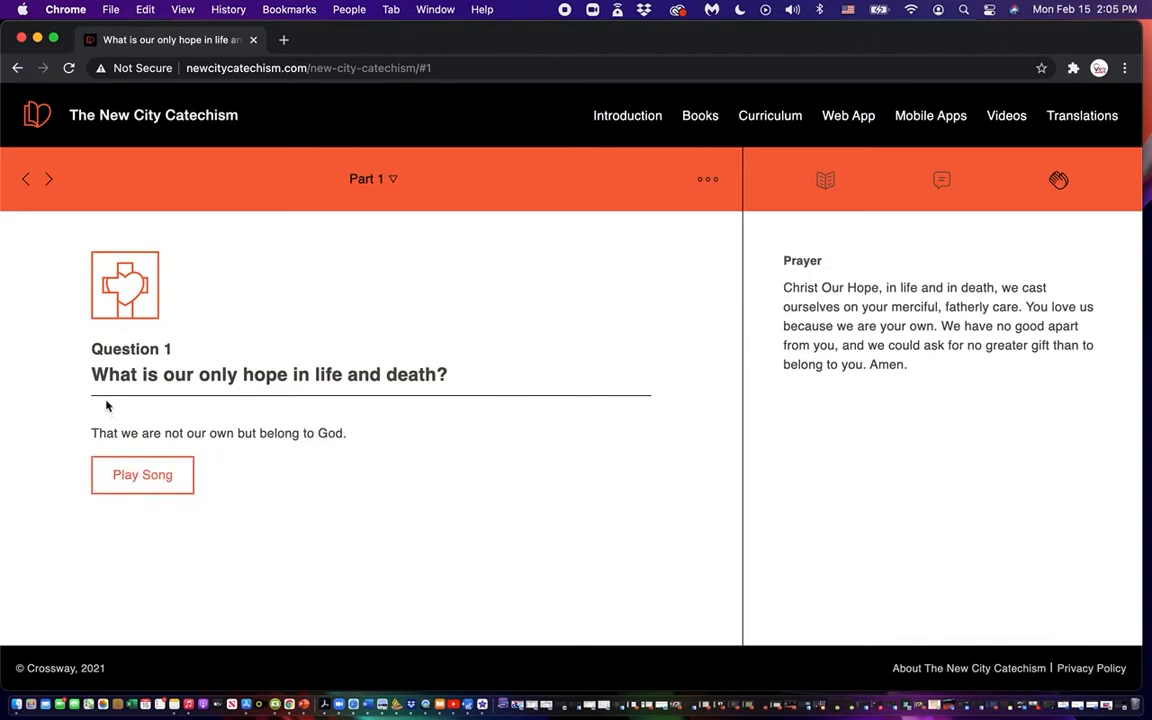
mouse_move(132, 452)
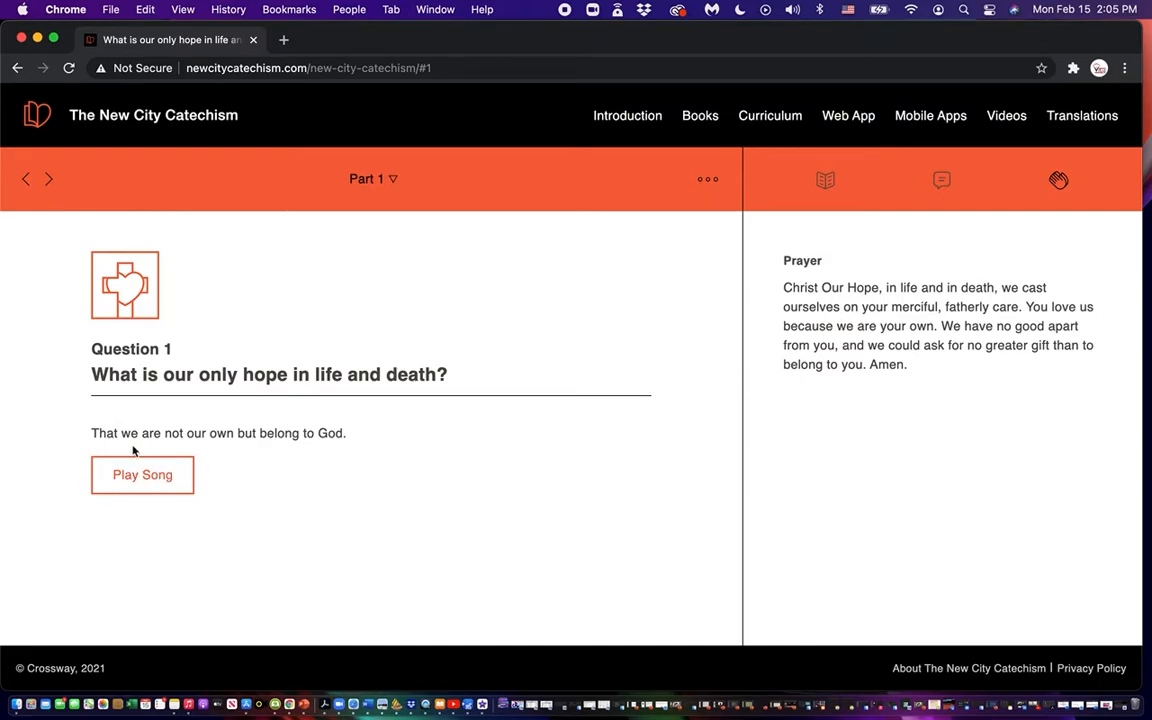
mouse_move(544, 456)
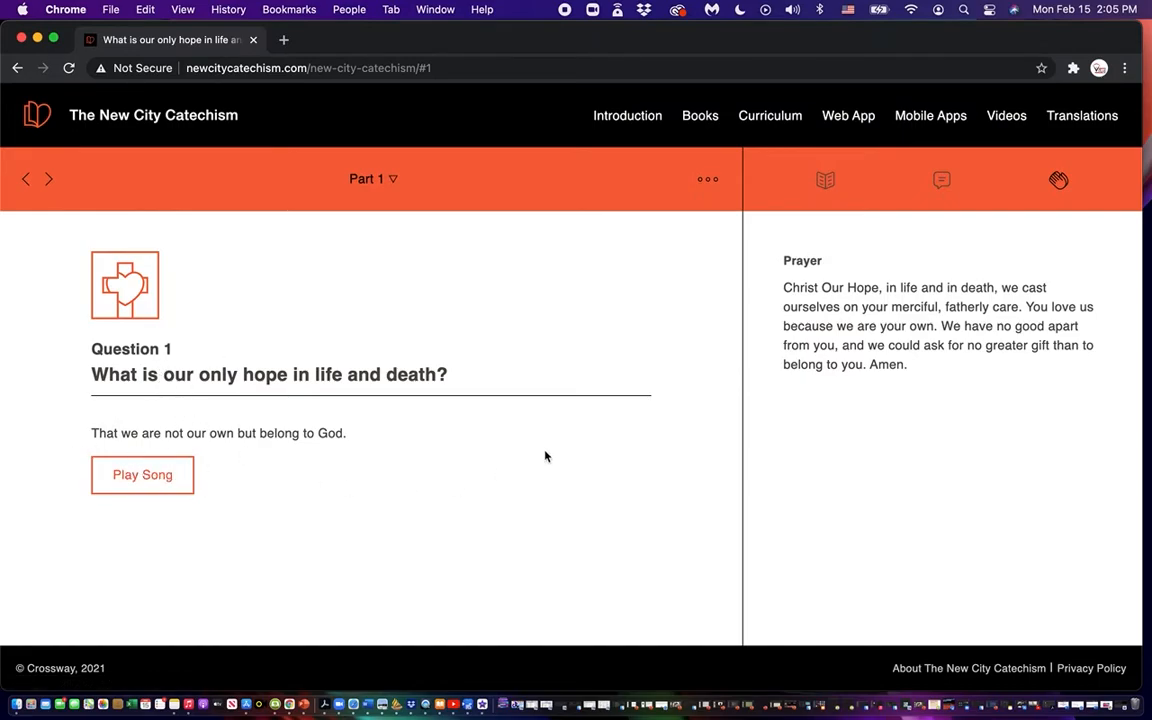
click(48, 180)
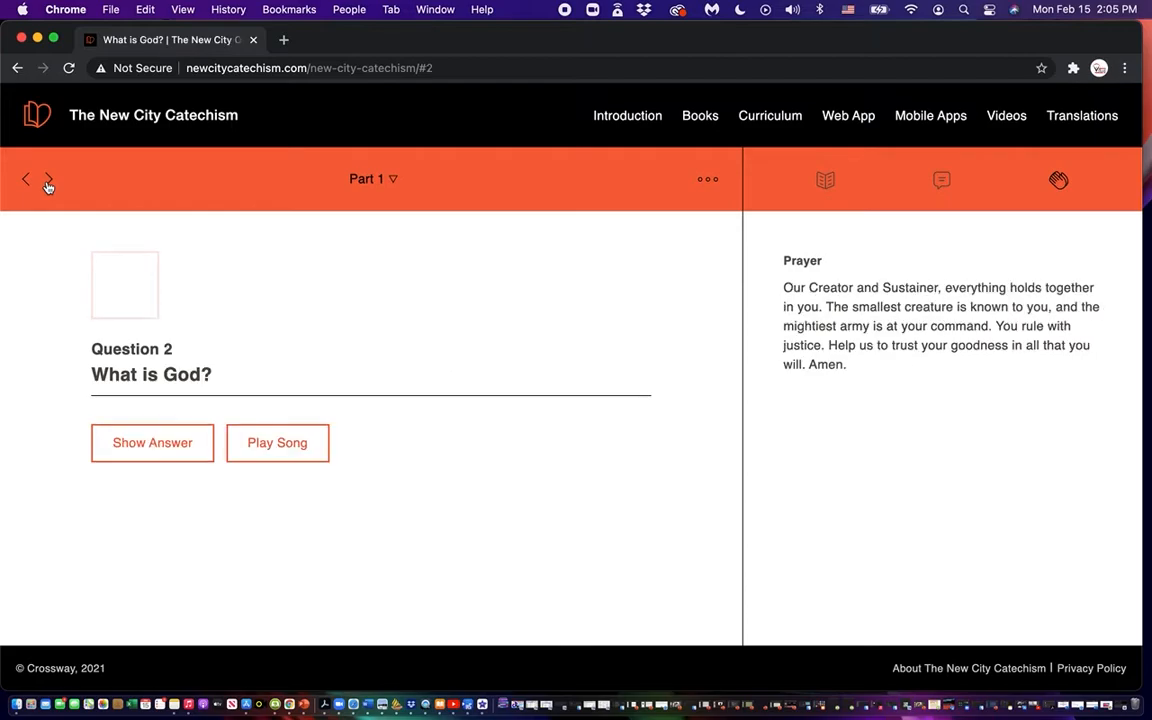
Reveal Question 2's short answer, view its commentary, and return to its prayer.
right_click(152, 442)
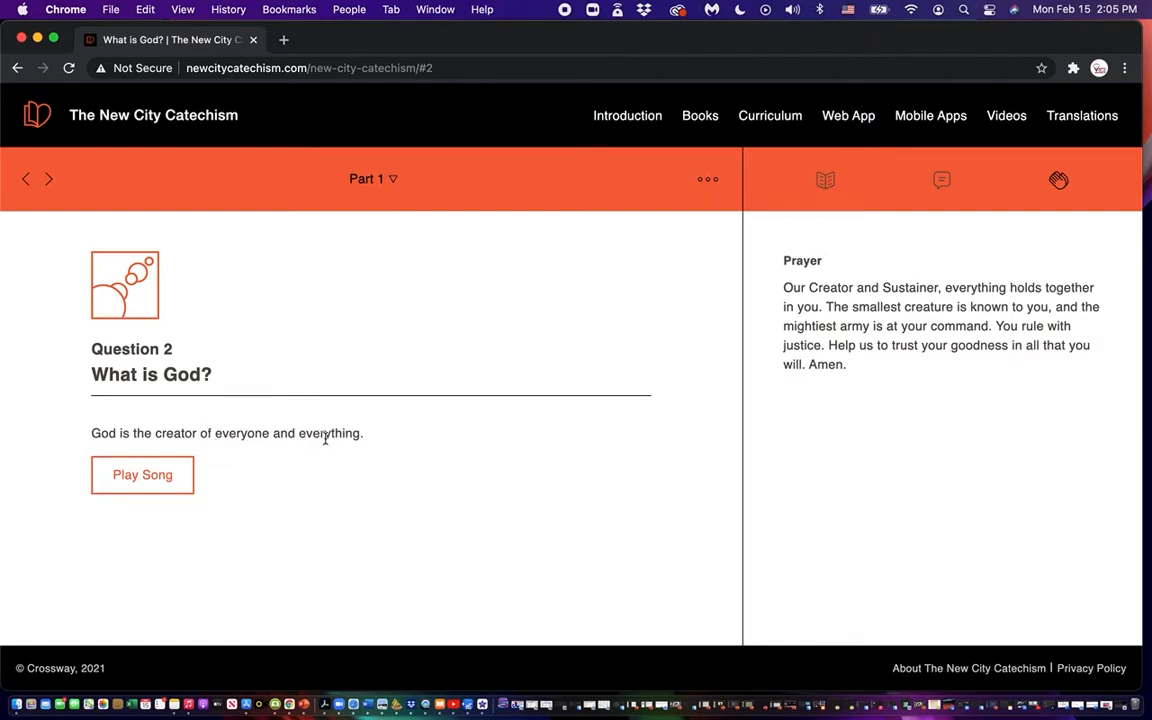
mouse_move(348, 438)
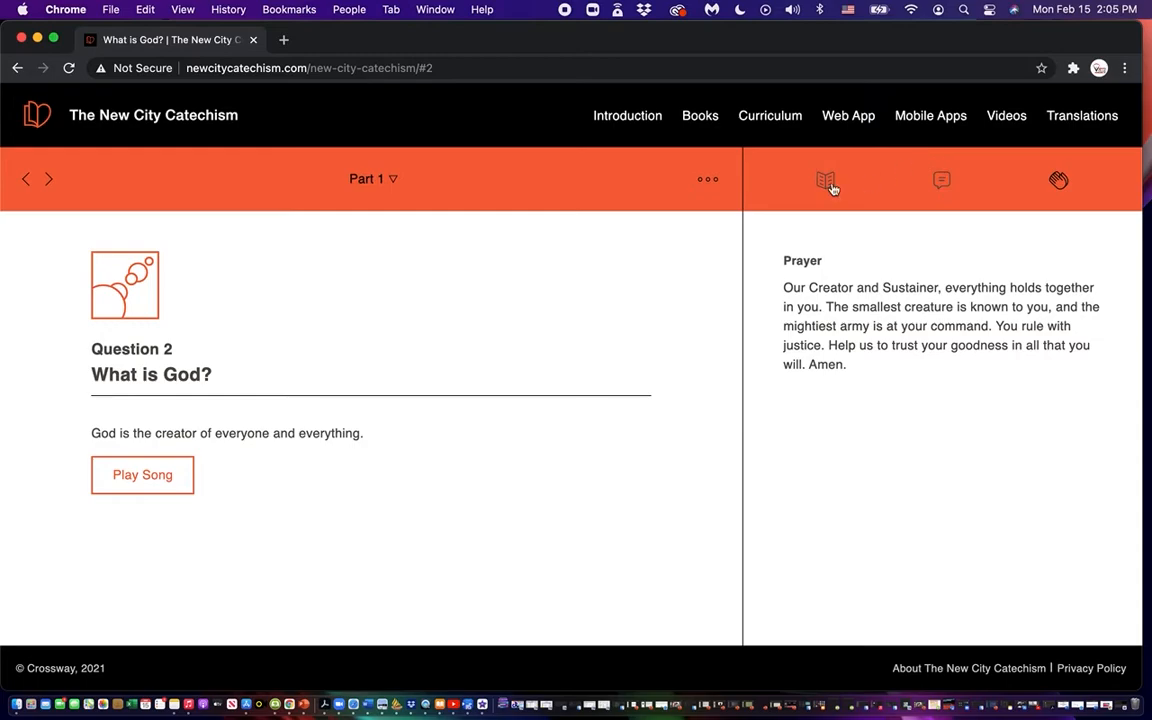
click(940, 180)
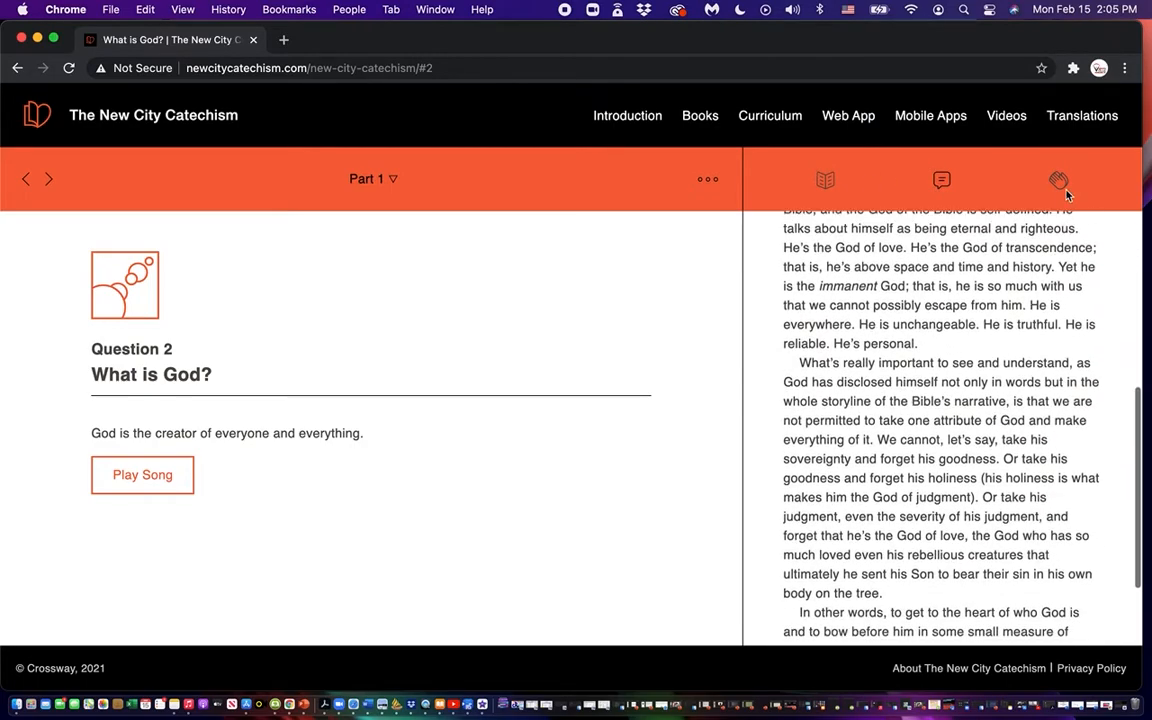
click(1058, 180)
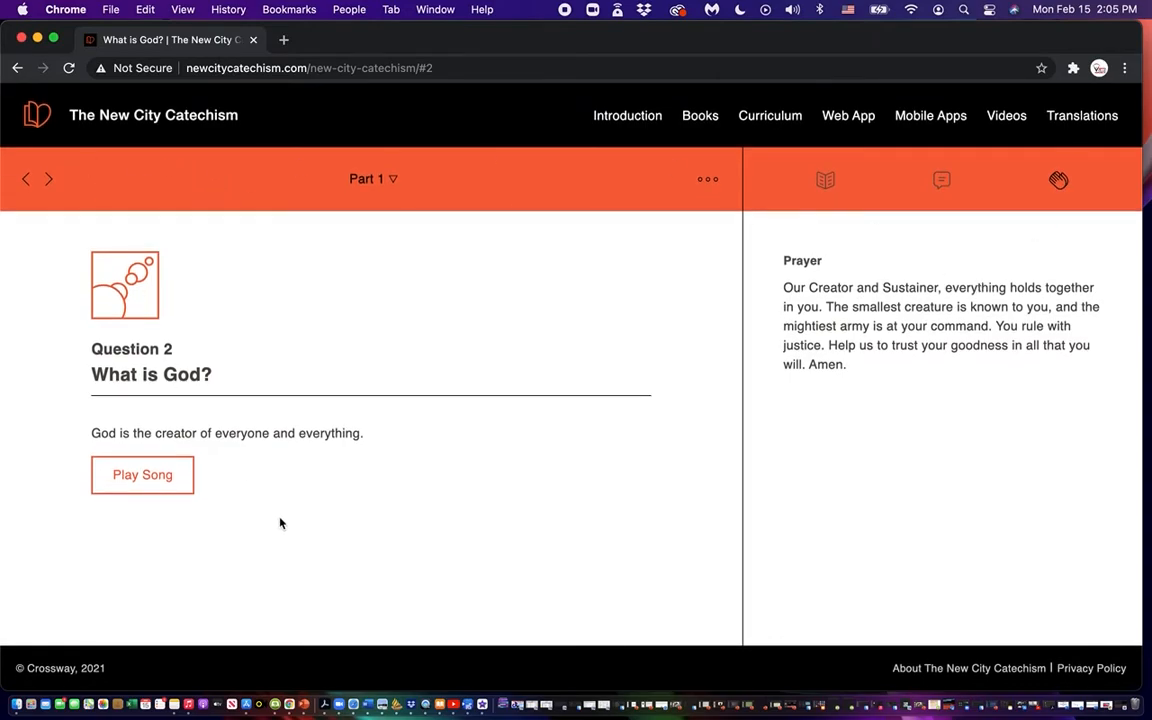
mouse_move(364, 338)
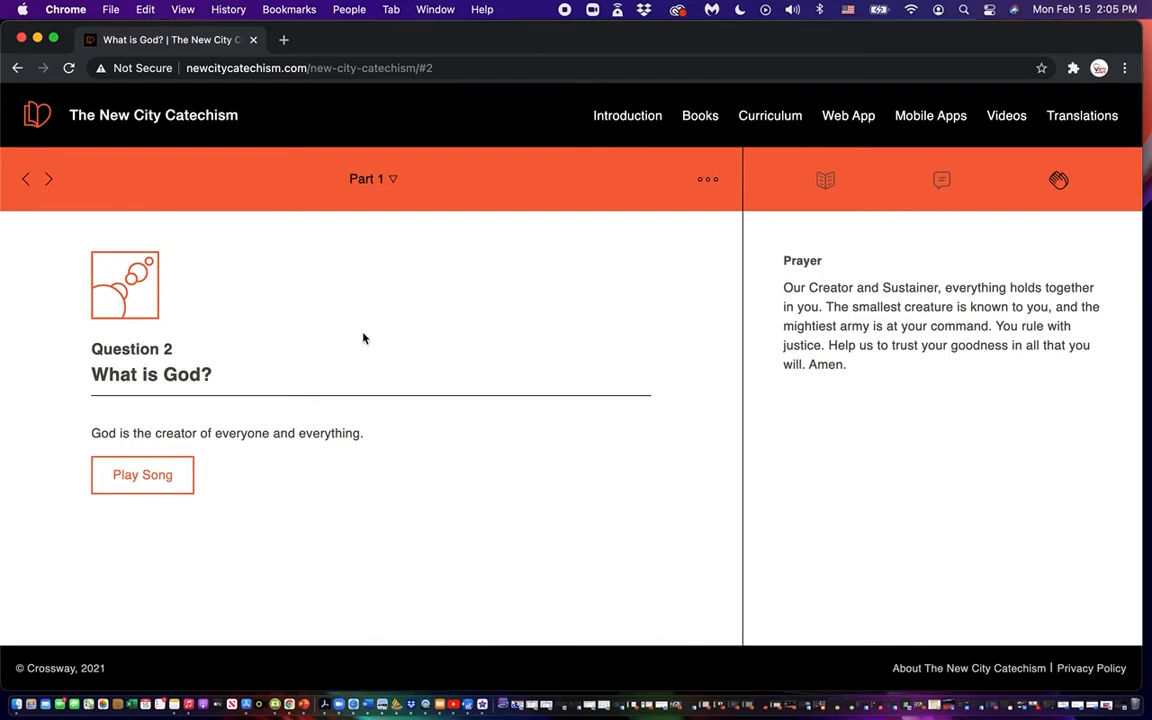
mouse_move(40, 418)
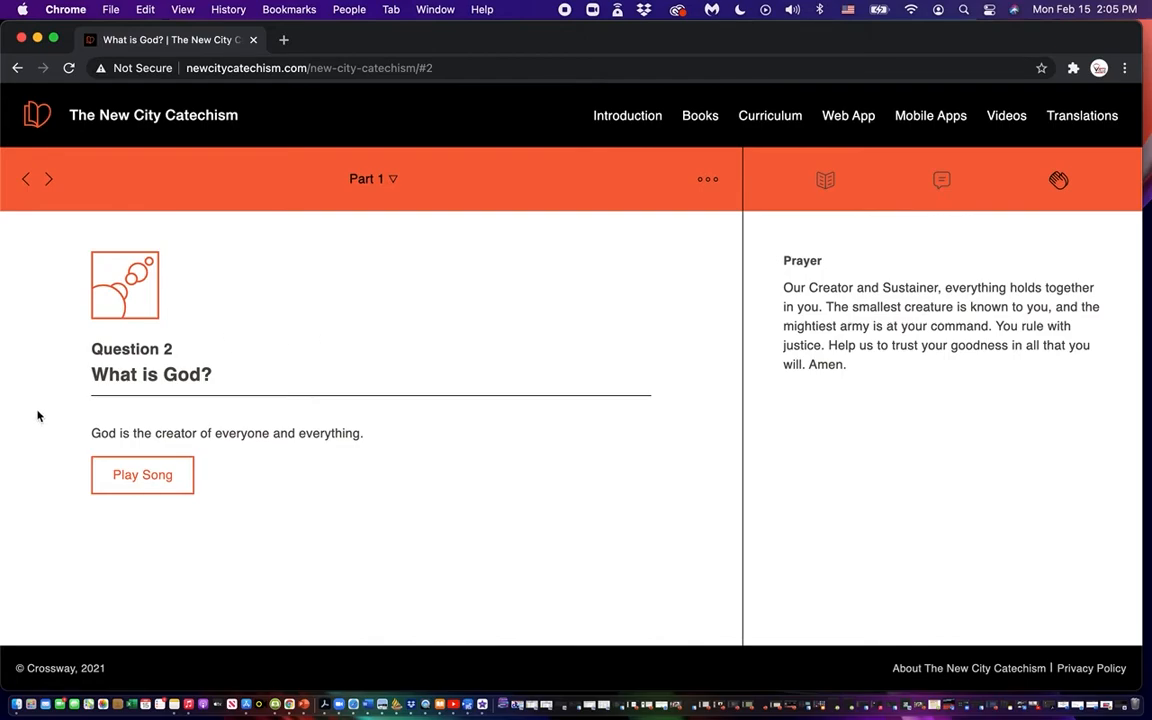
mouse_move(256, 508)
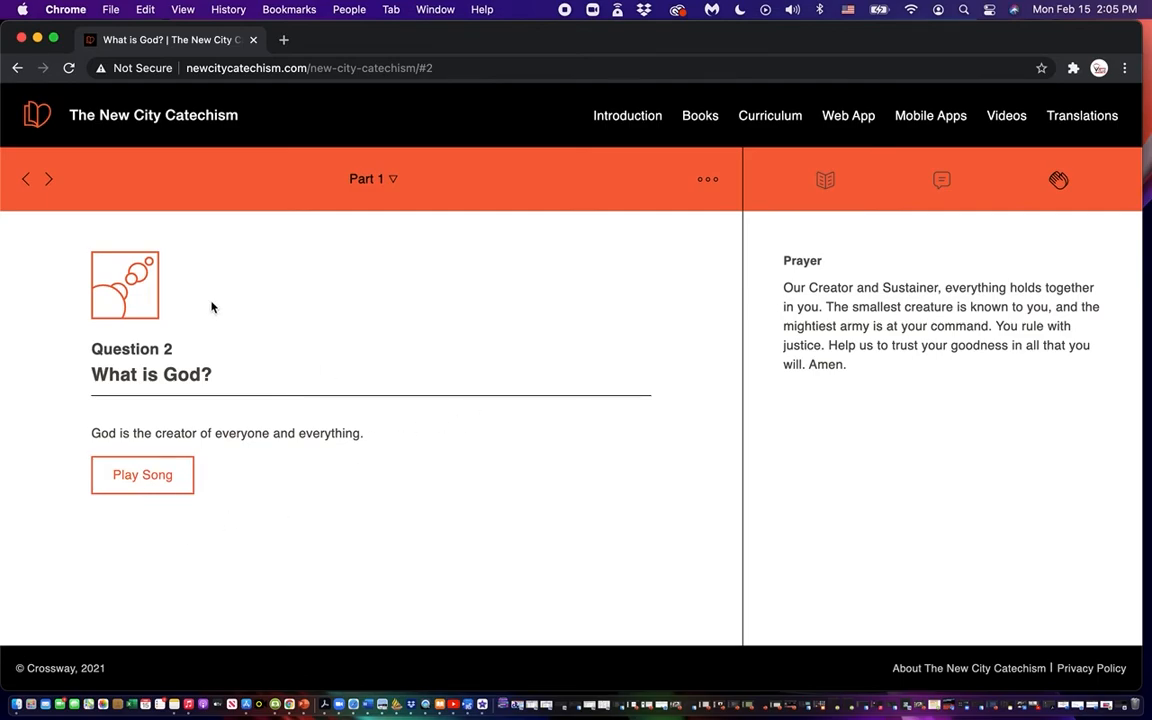
Advance to Question 4, disable Children's Mode, and step back to Question 3 with its answer hidden.
click(48, 180)
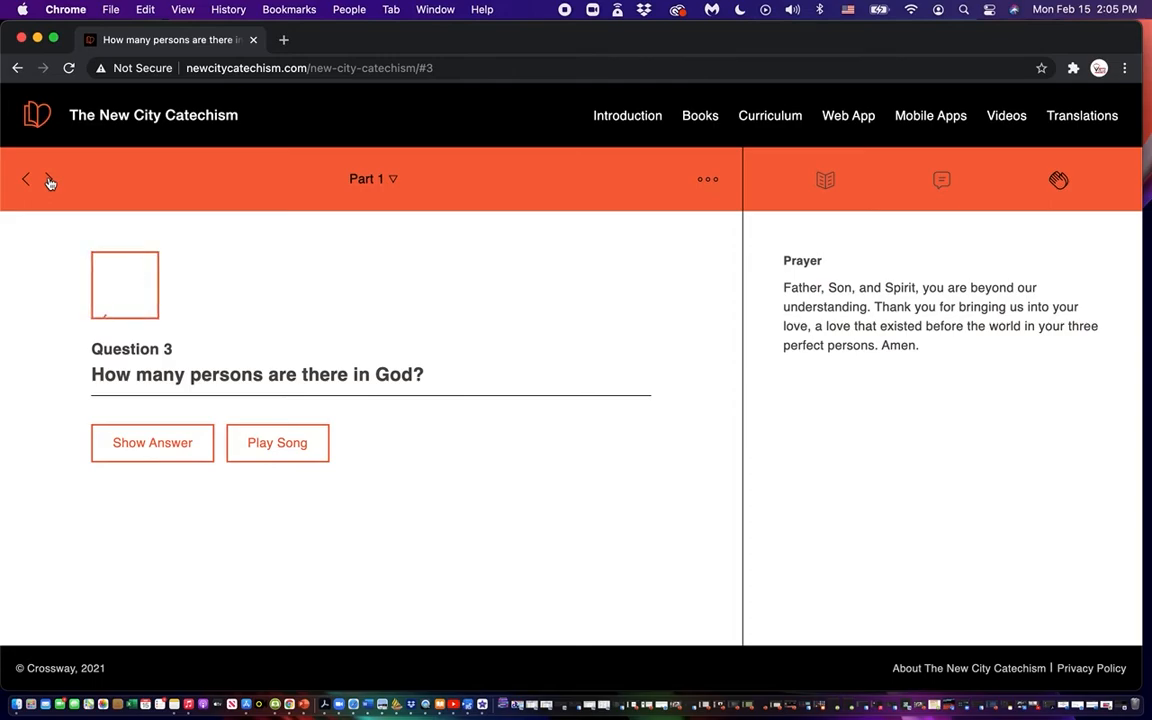
click(48, 180)
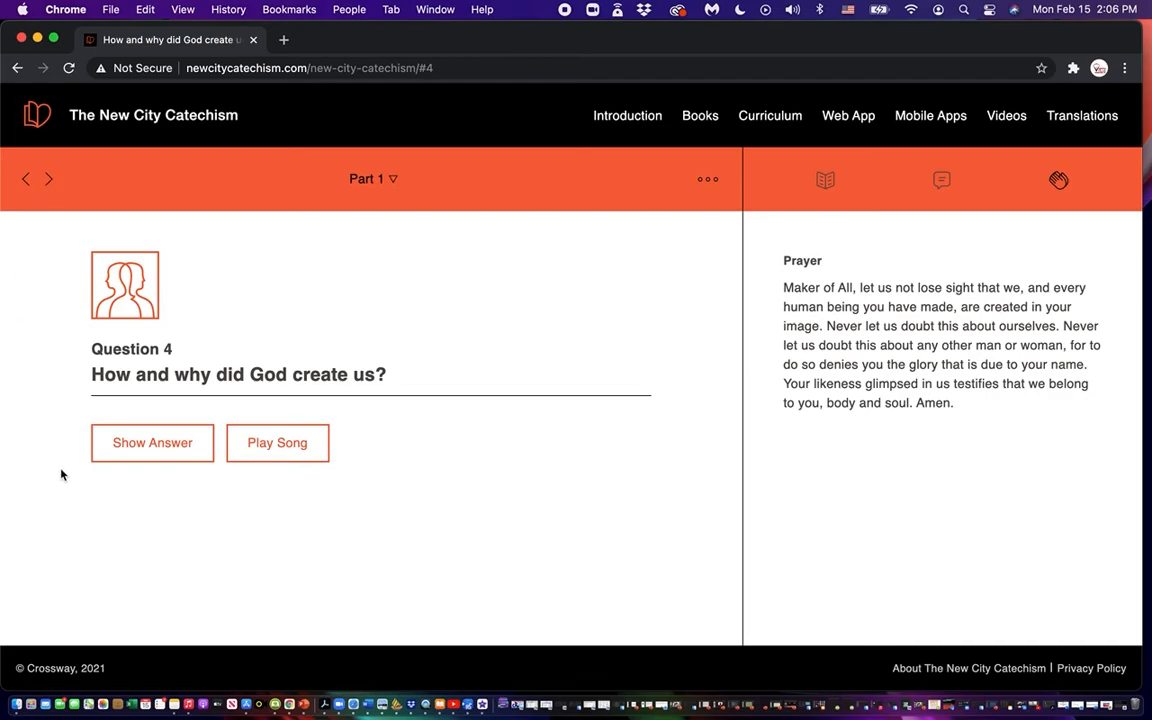
click(708, 180)
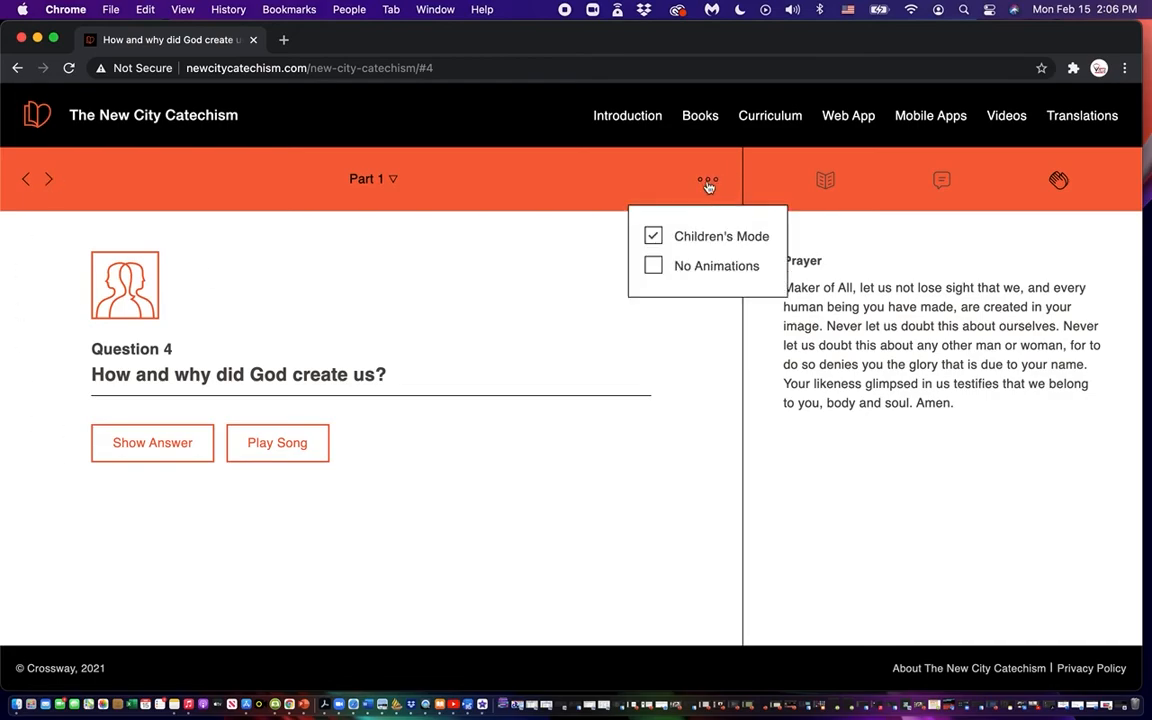
click(652, 236)
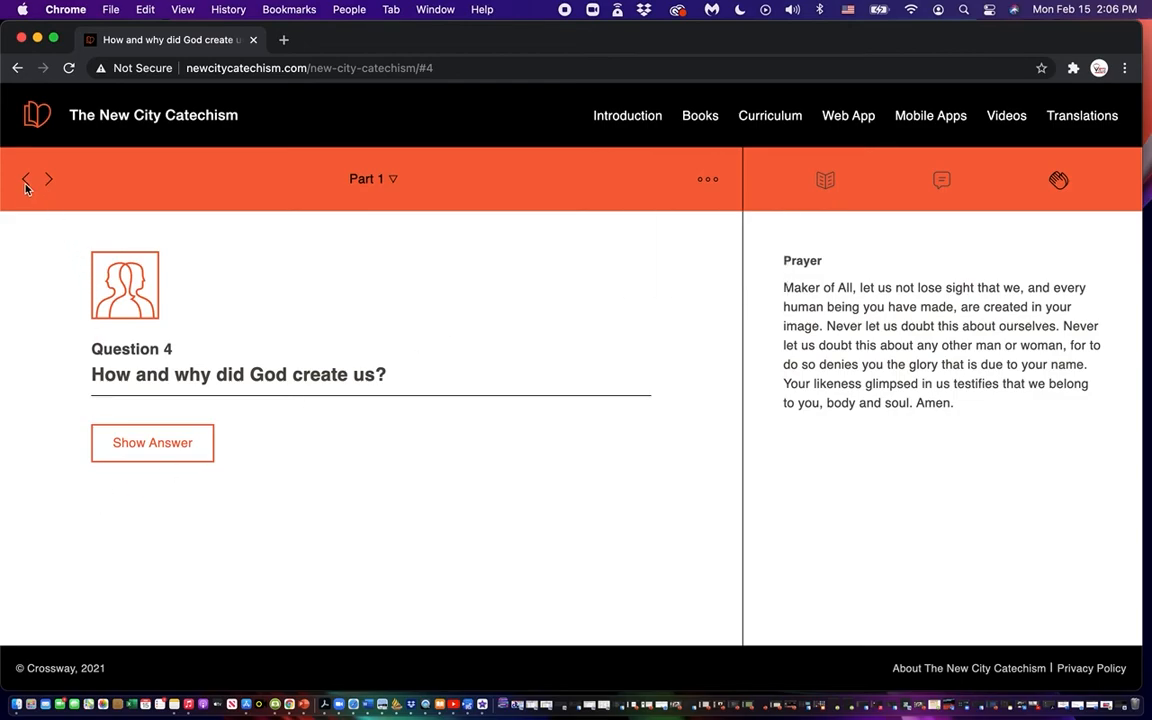
click(26, 180)
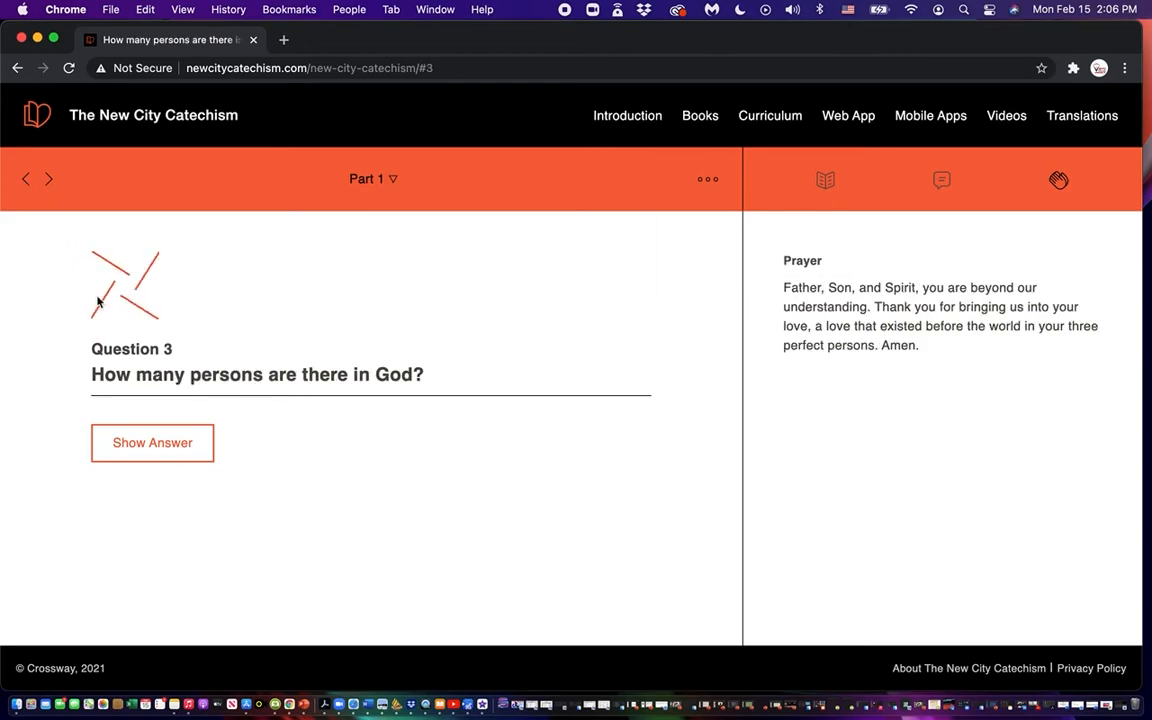